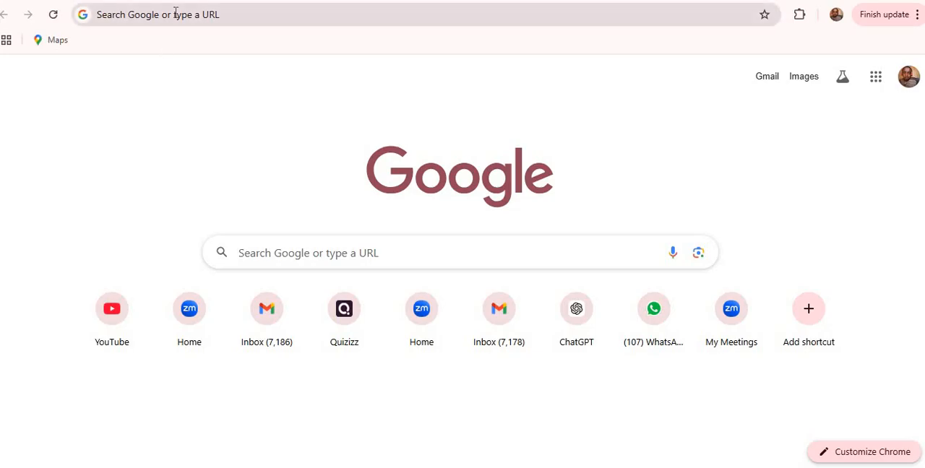
Step: Enter 'metatrader' in the new tab's address bar to reach the MetaTrader site
click(157, 14)
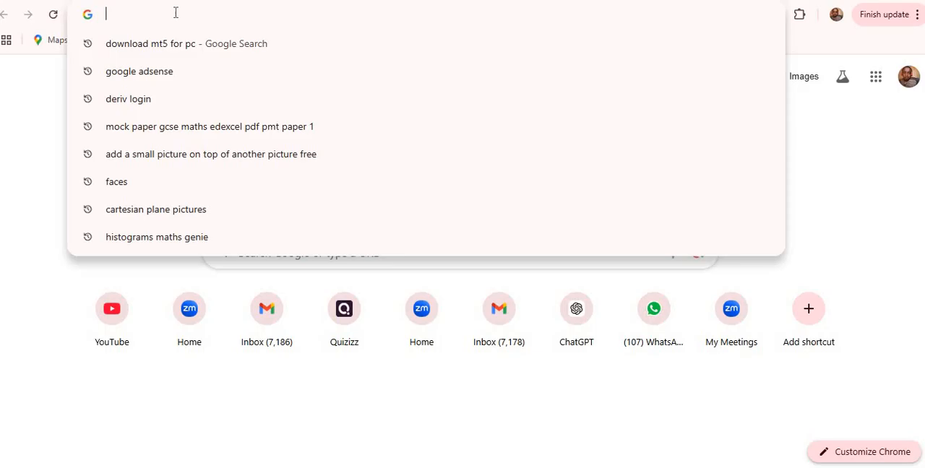
text(metatrader5.com)
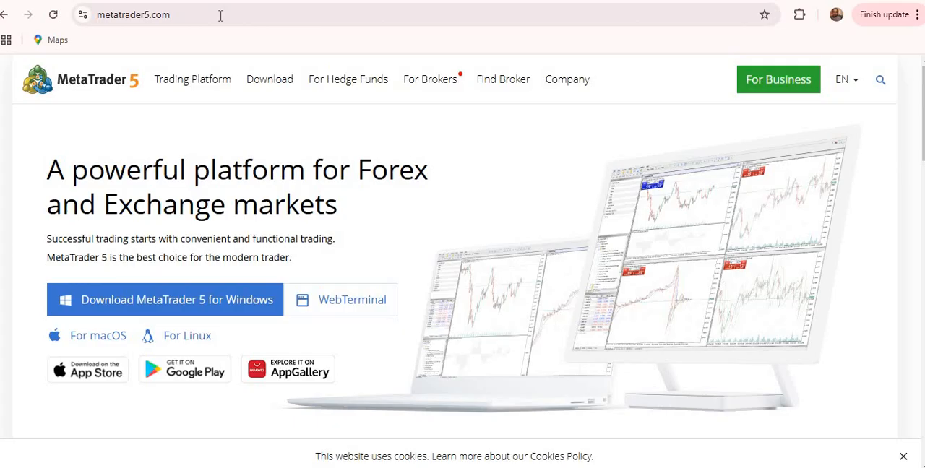
mouse_move(92, 219)
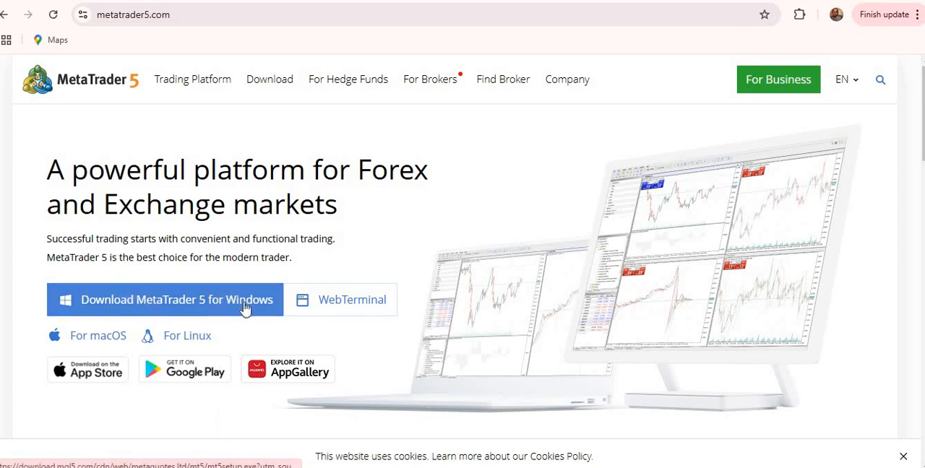
mouse_move(191, 336)
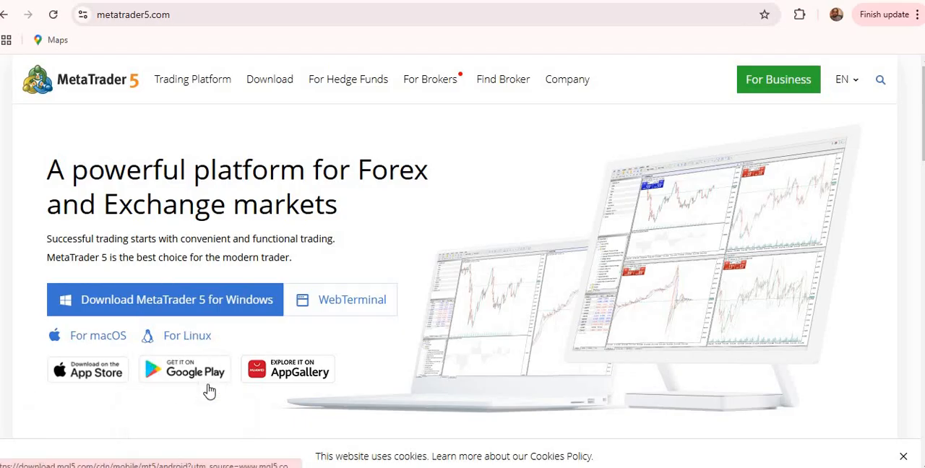
mouse_move(361, 233)
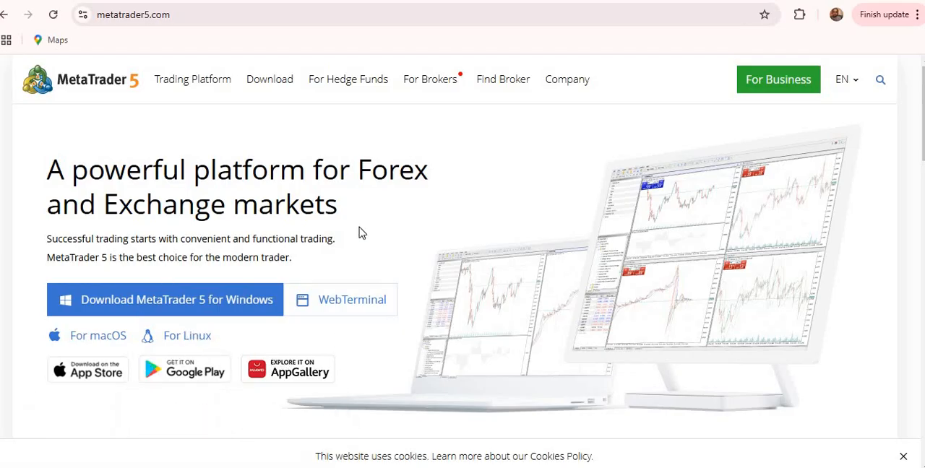
mouse_move(334, 48)
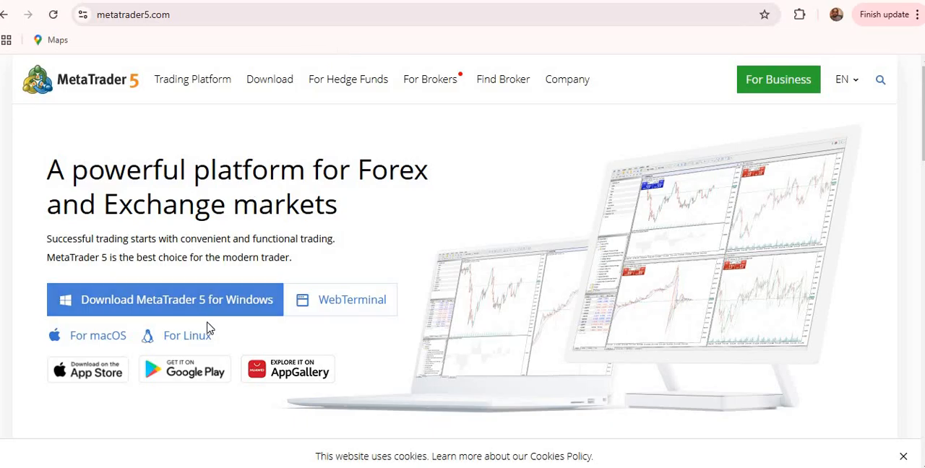
Step: Download MetaTrader 5 for Windows from metatrader5.com and bring up File Explorer
click(177, 299)
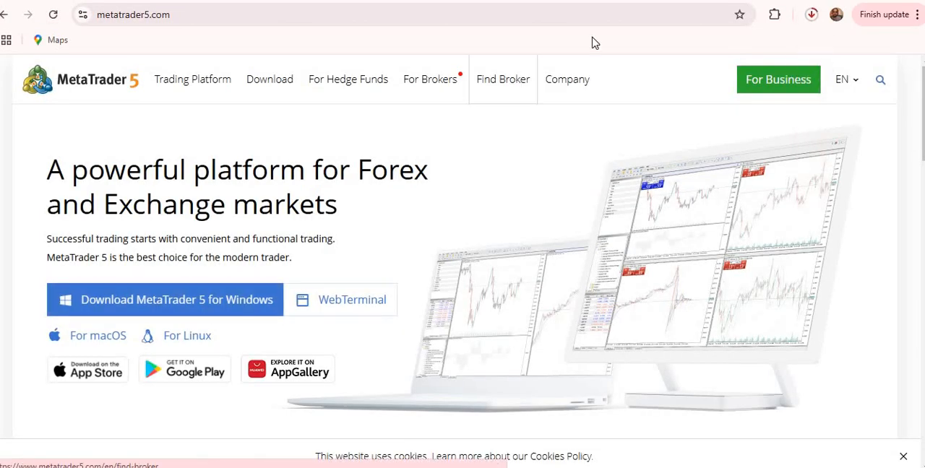
click(811, 15)
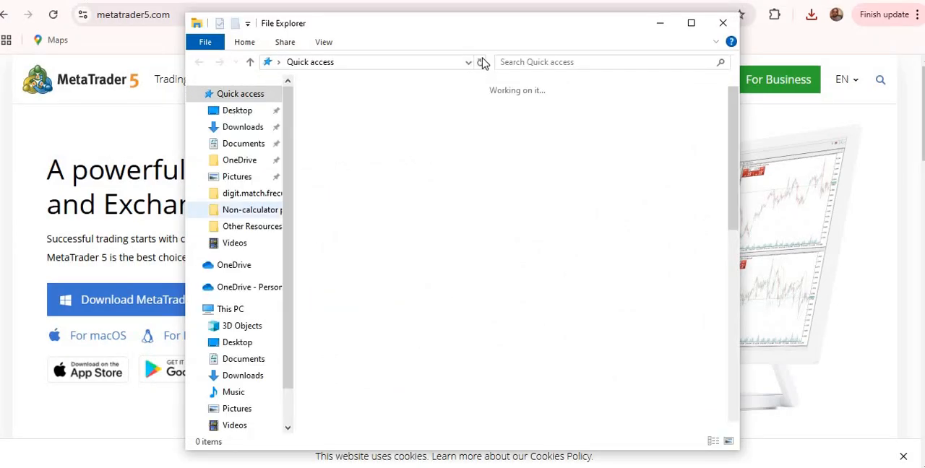
Step: Launch the mt5setup installer from the Downloads folder in a maximized File Explorer
click(691, 23)
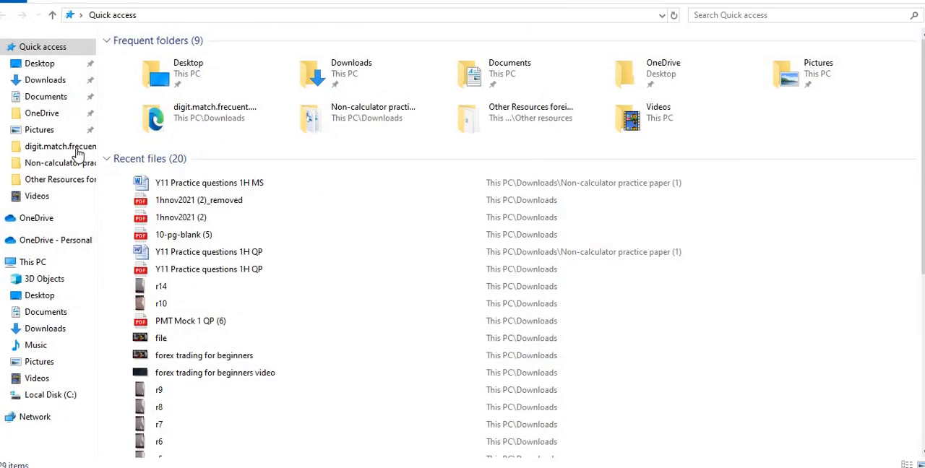
click(47, 79)
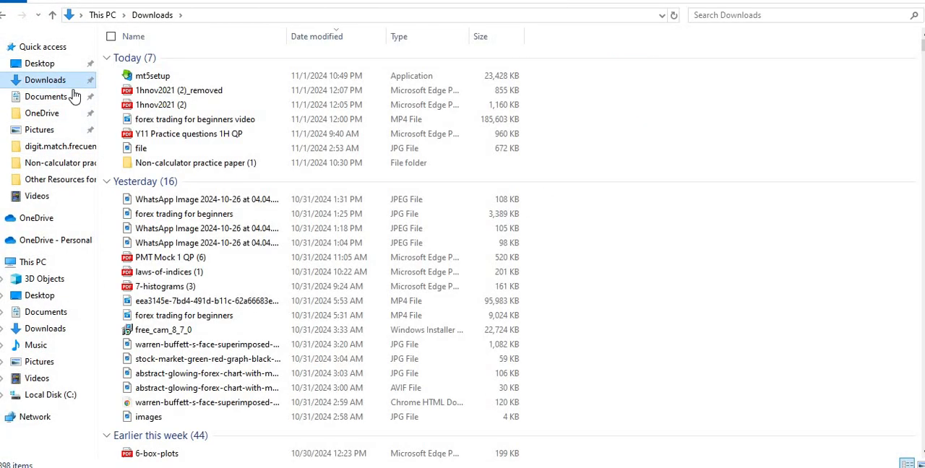
click(153, 75)
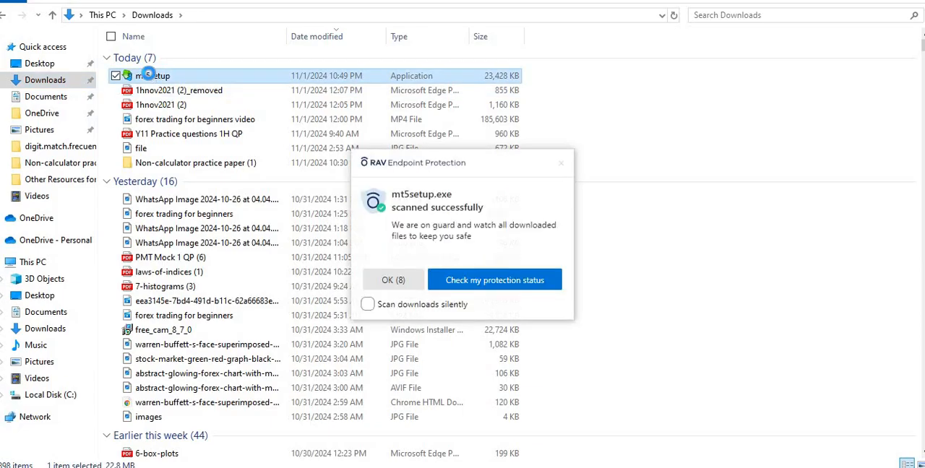
right_click(152, 76)
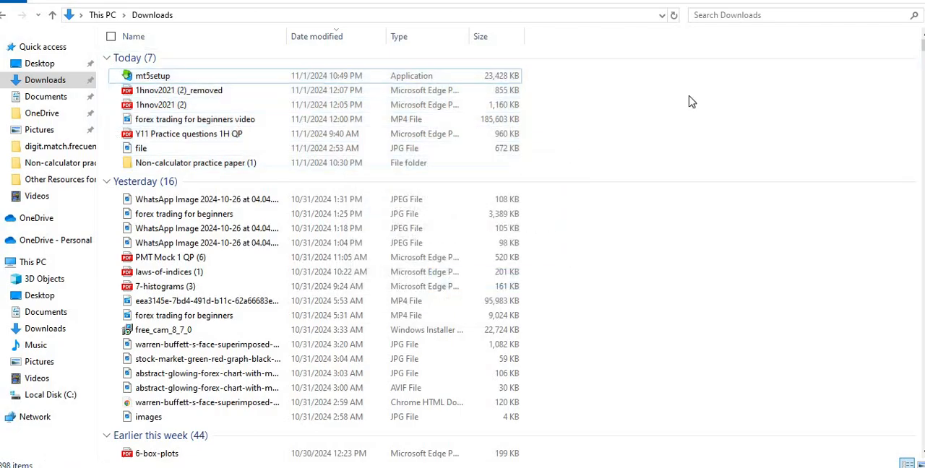
click(152, 75)
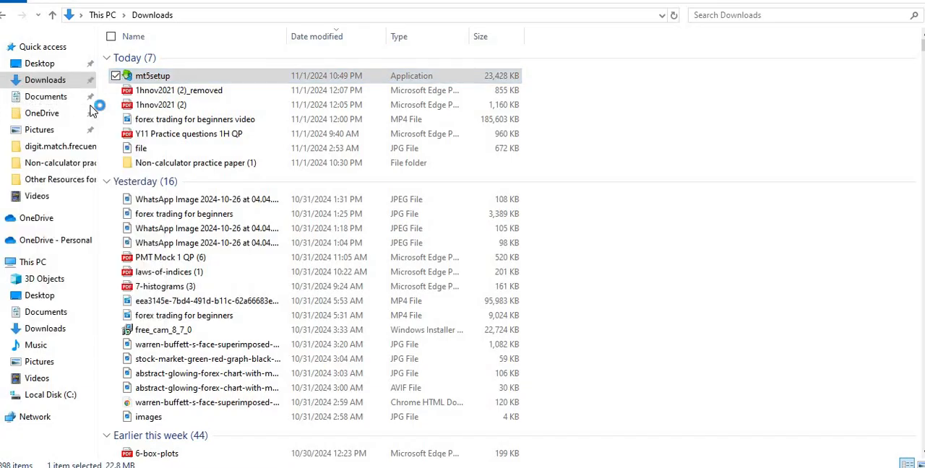
click(152, 76)
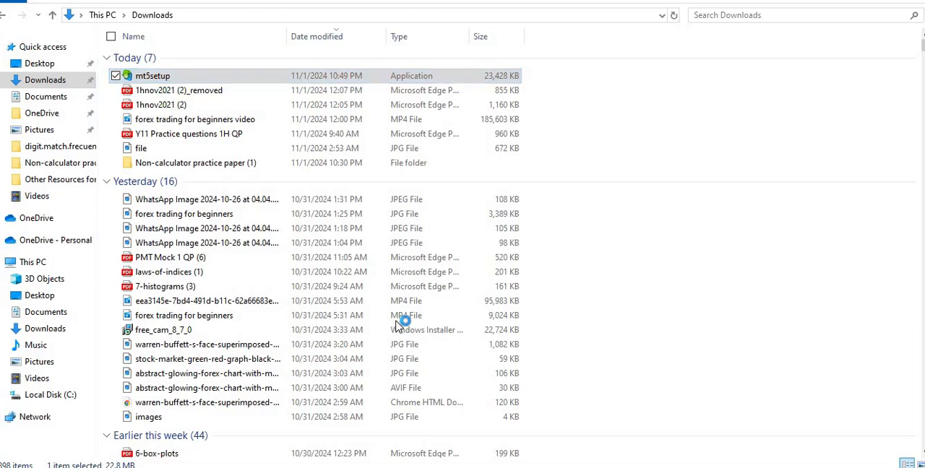
double_click(151, 75)
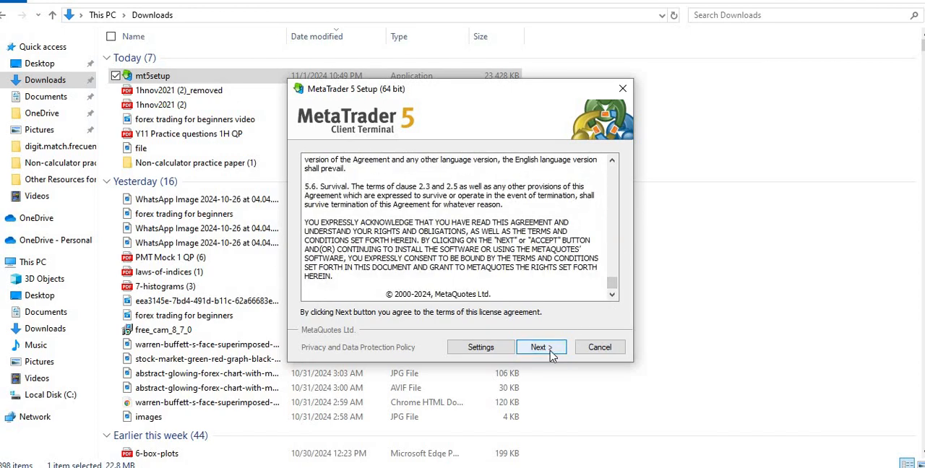
Step: Accept the license, let MetaTrader 5 install, and dismiss the device disconnected warning
click(538, 347)
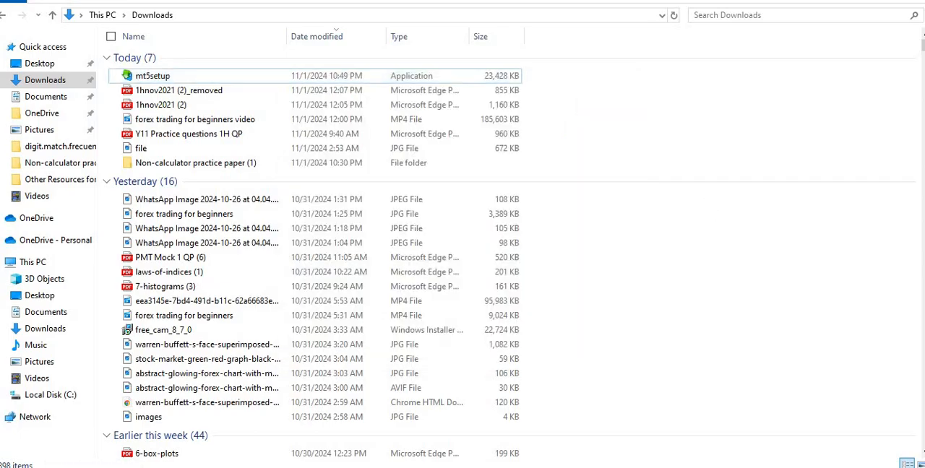
double_click(151, 75)
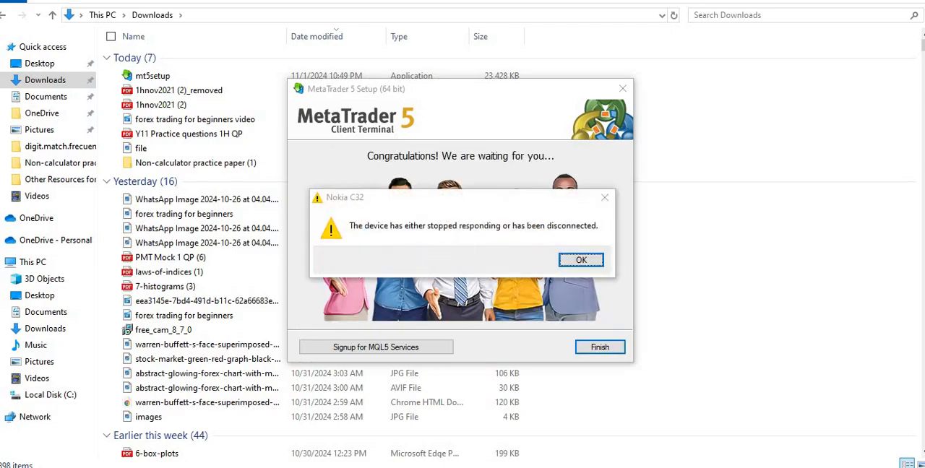
click(581, 260)
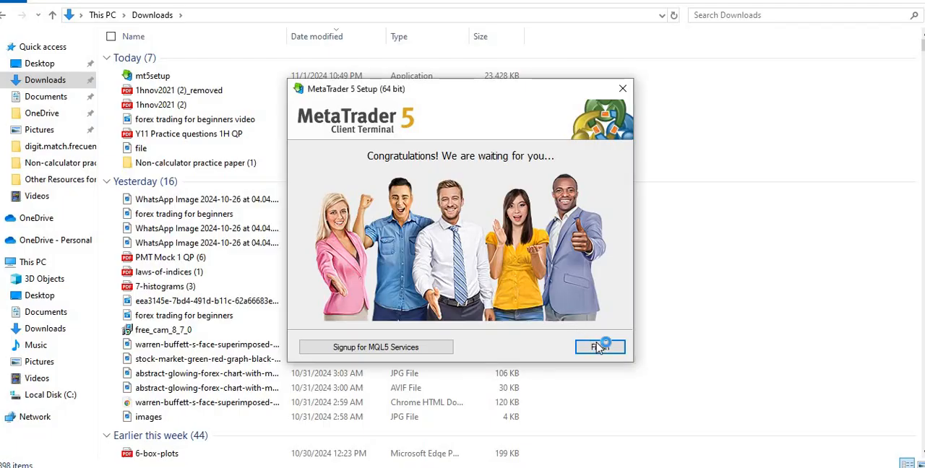
Step: Finish setup so the MetaTrader 5 terminal launches, then close it back to the desktop
click(600, 347)
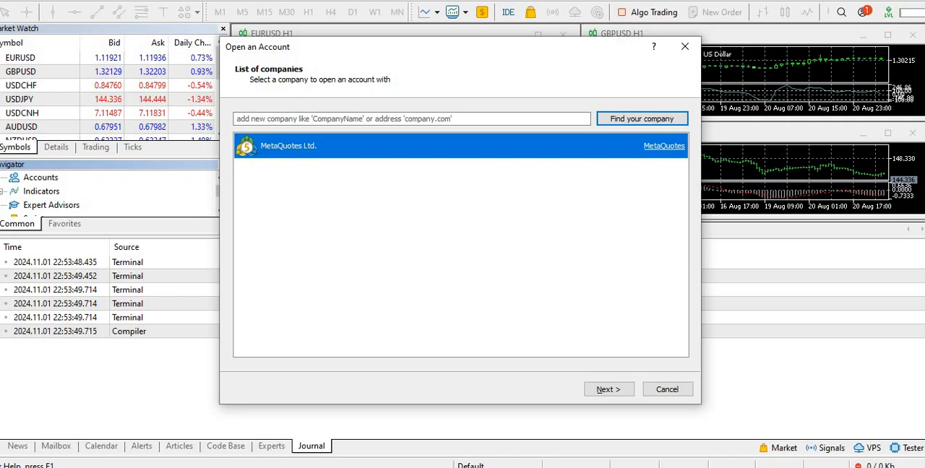
click(666, 389)
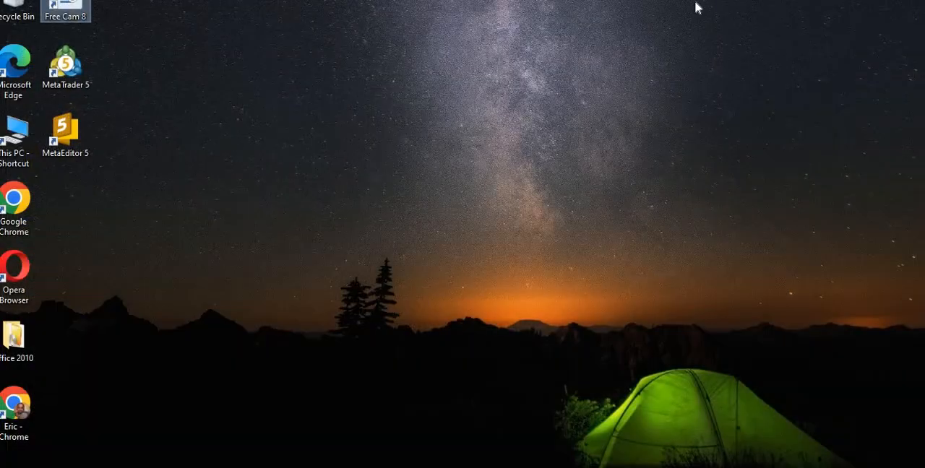
Step: Relaunch MetaTrader 5 from its desktop shortcut
click(65, 65)
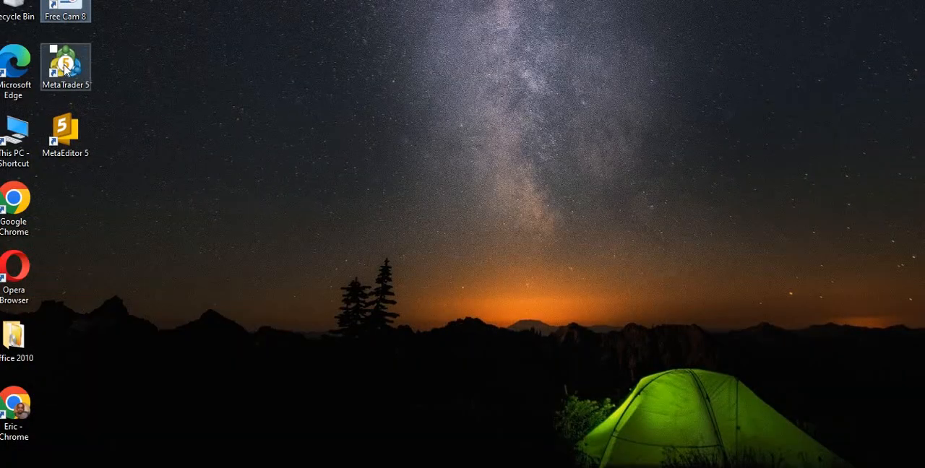
mouse_move(66, 65)
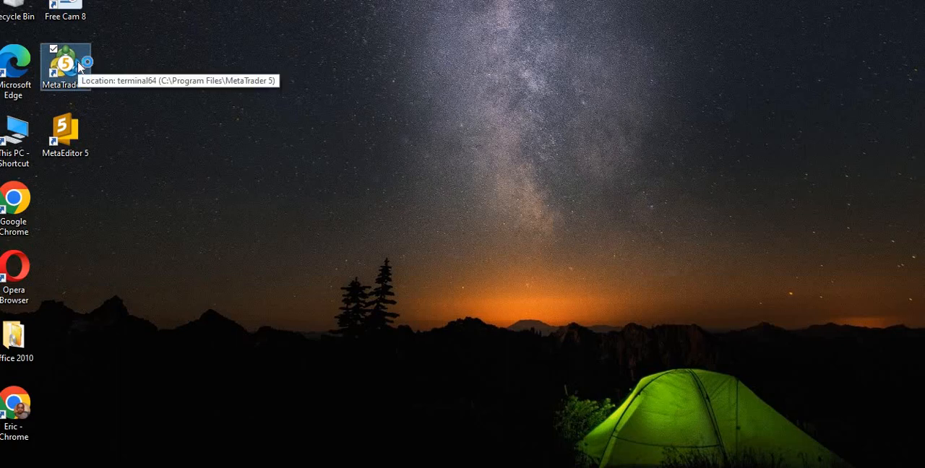
double_click(63, 61)
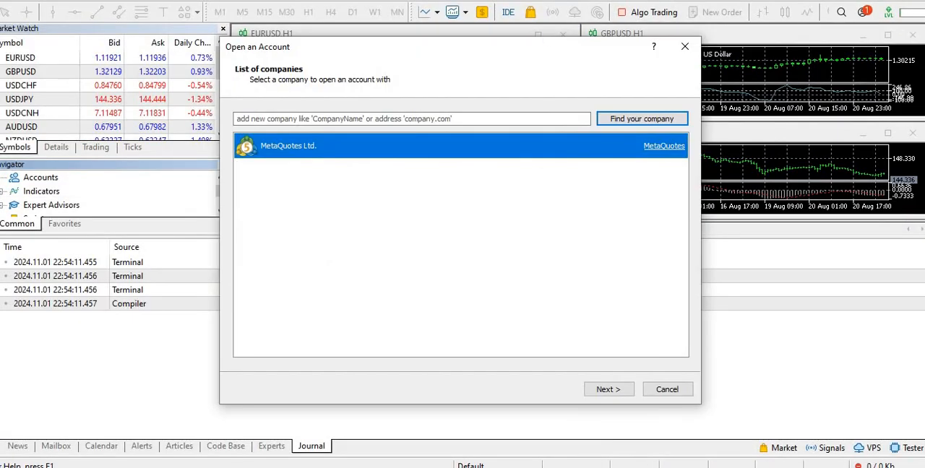
Step: Cancel Open an Account, bring up File > Login to Trade Account, then close the Login dialog
click(666, 389)
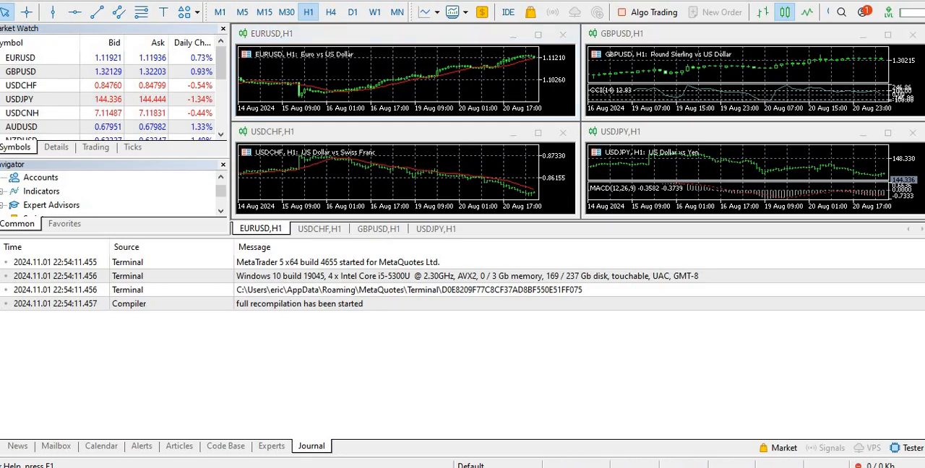
click(11, 10)
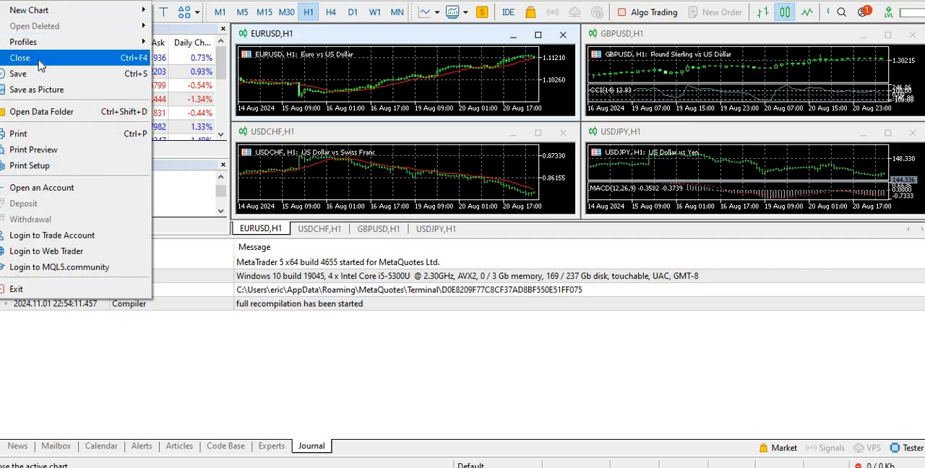
mouse_move(70, 234)
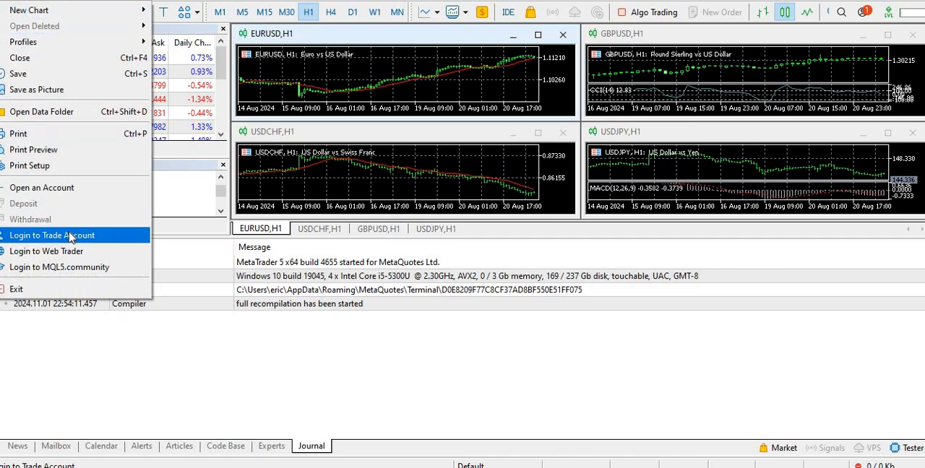
click(52, 234)
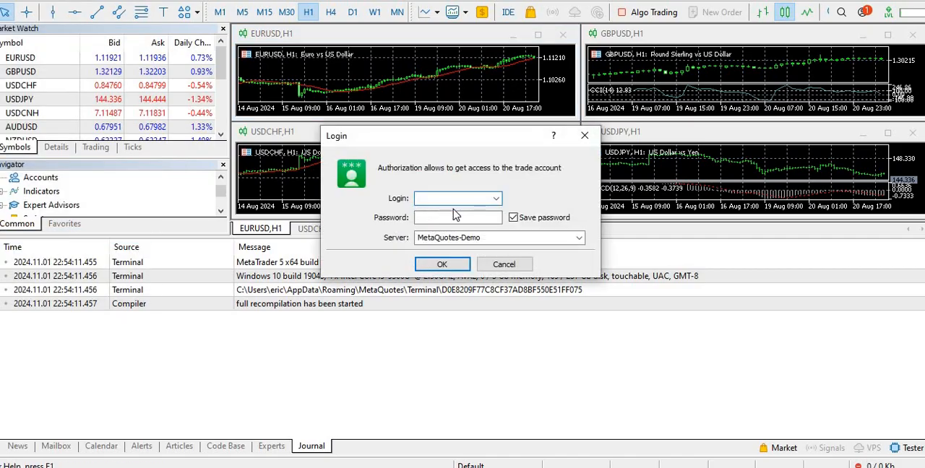
click(451, 198)
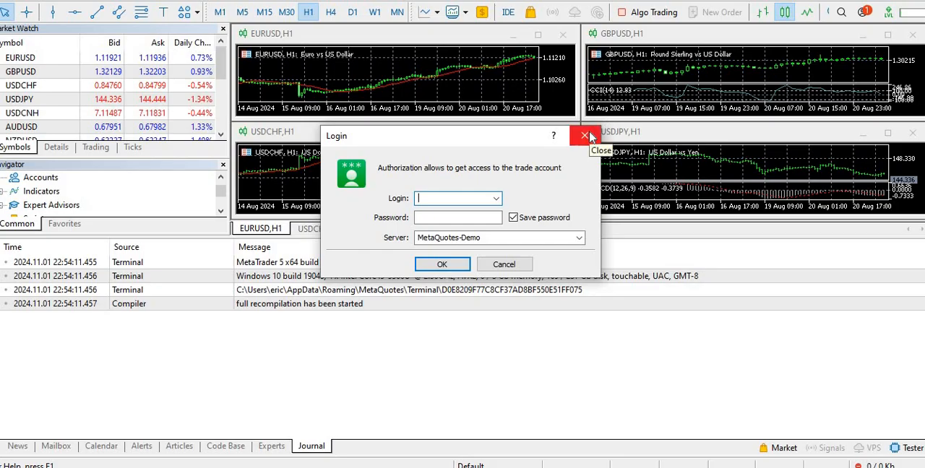
click(584, 135)
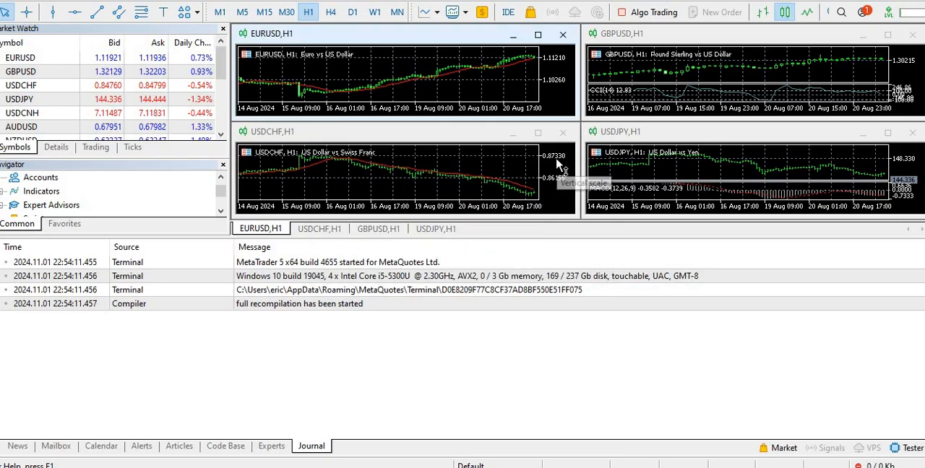